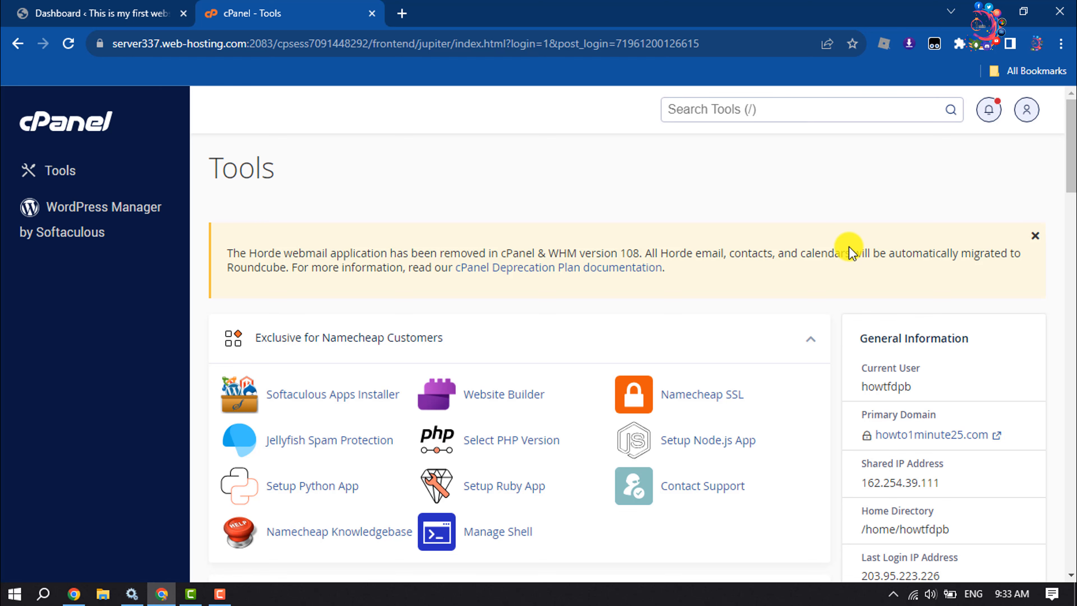
Enter File Manager and navigate into the public_html/wp-content/plugins folder.
{"action": "scroll", "scroll_direction": "down", "scroll_amount": 3}
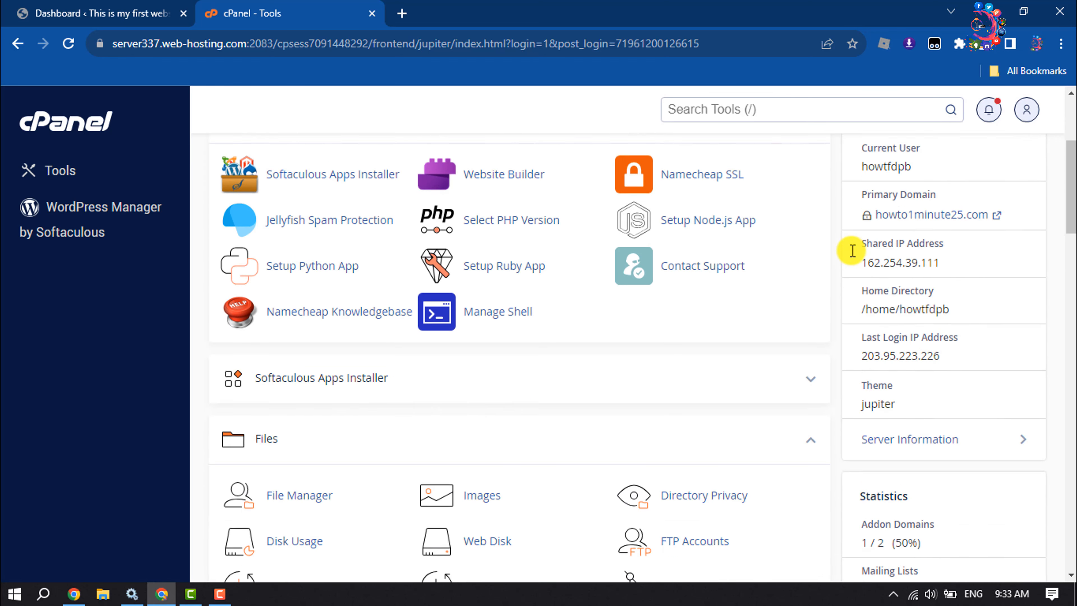
{"action": "scroll", "scroll_direction": "down", "scroll_amount": 3}
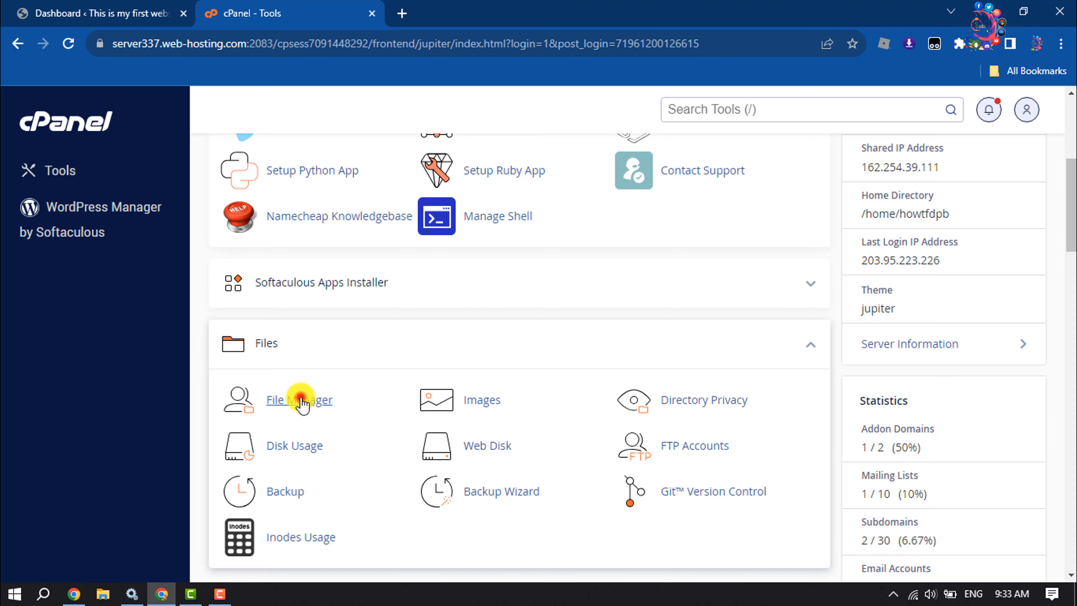
{"action": "left_click", "coordinate": [299, 400]}
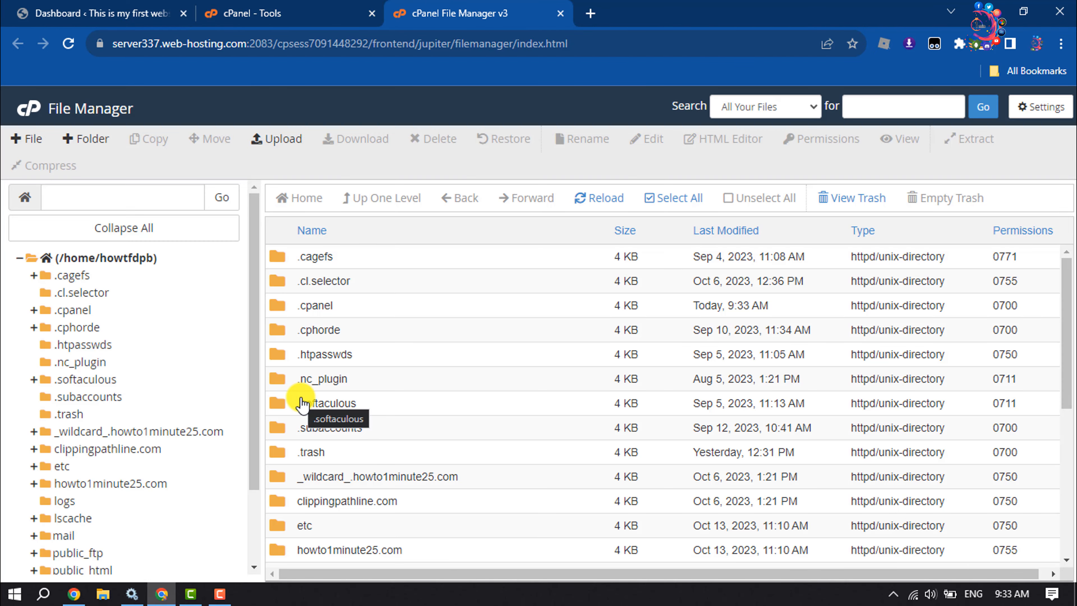
{"action": "scroll", "scroll_direction": "down", "scroll_amount": 3}
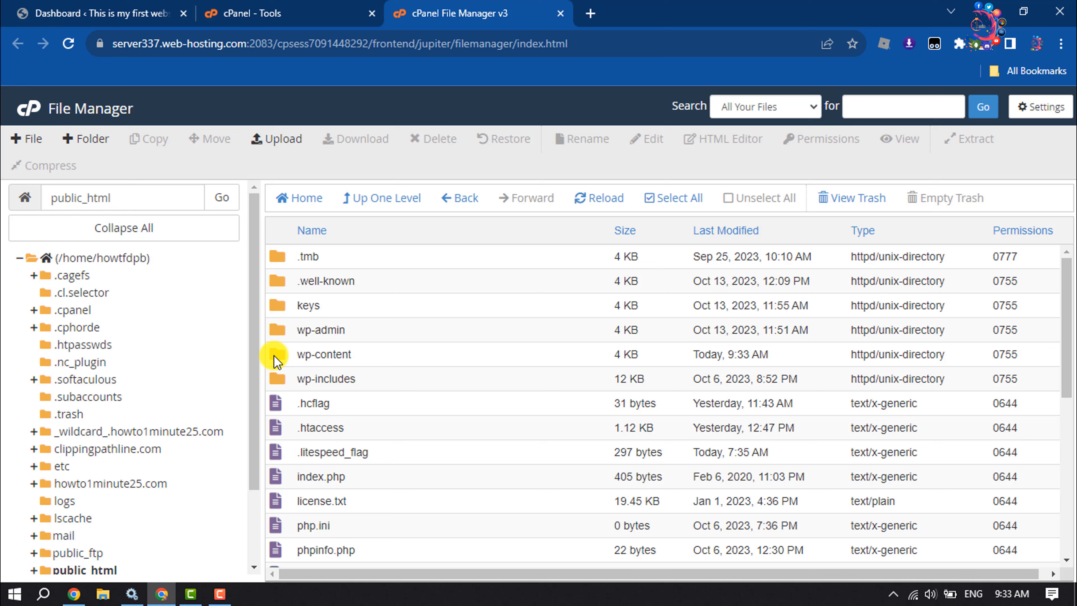
{"action": "double_click", "coordinate": [323, 353]}
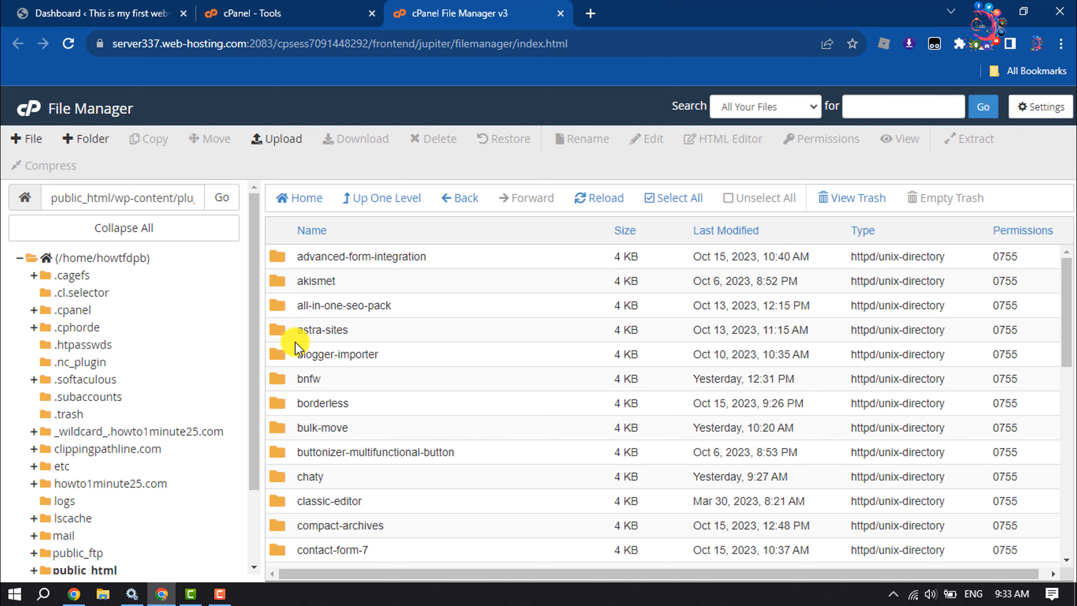
Scroll the plugins listing down to reach the updraftplus folder.
{"action": "scroll", "scroll_direction": "down", "scroll_amount": 3}
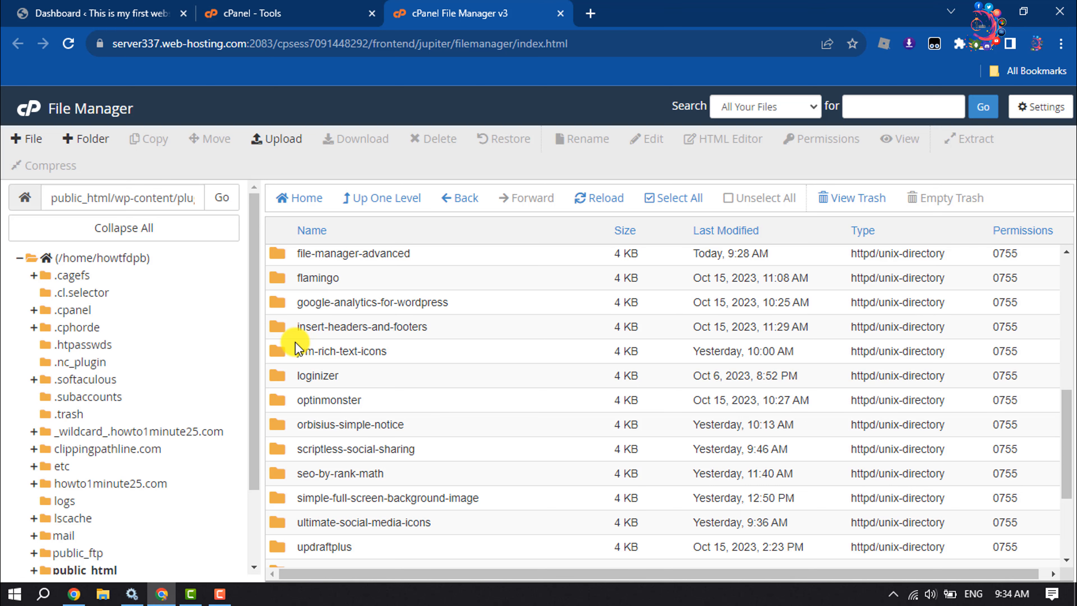
{"action": "scroll", "scroll_direction": "down", "scroll_amount": 3}
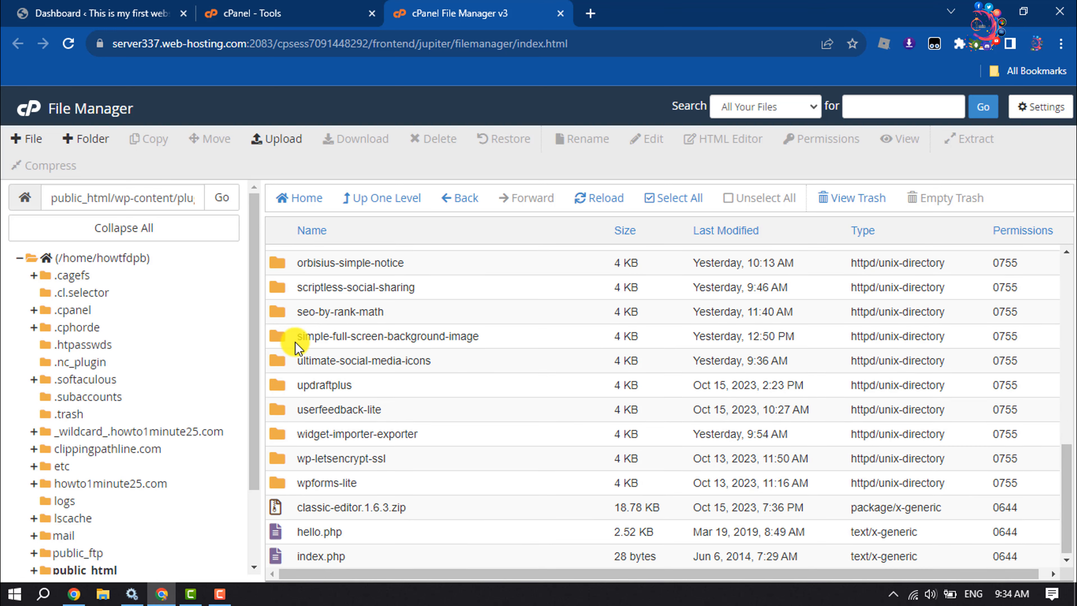
{"action": "mouse_move", "coordinate": [297, 433]}
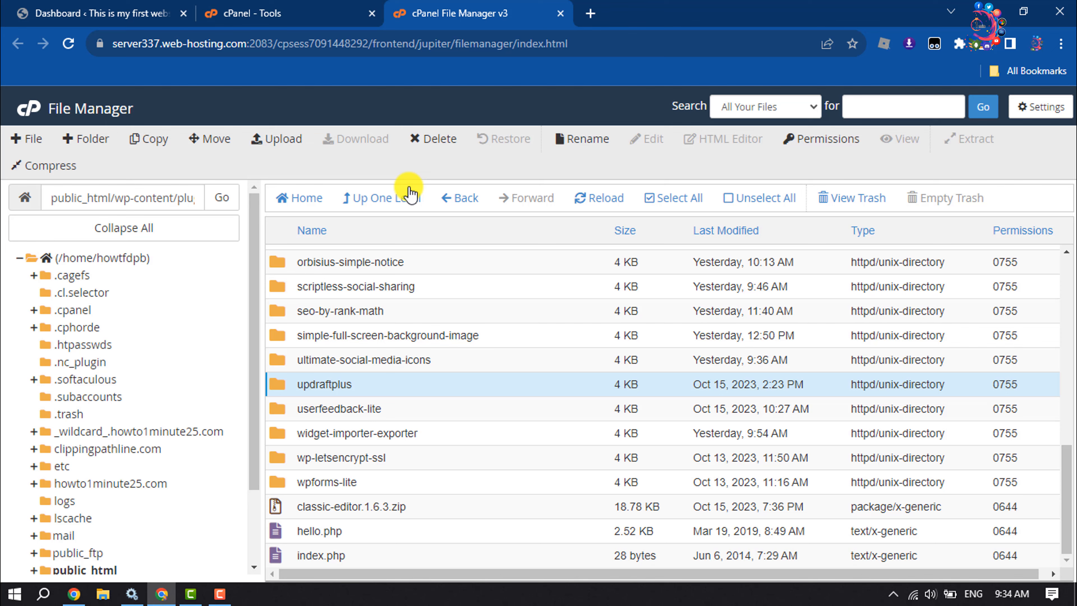
Delete the updraftplus folder and confirm its removal.
{"action": "left_click", "coordinate": [433, 138]}
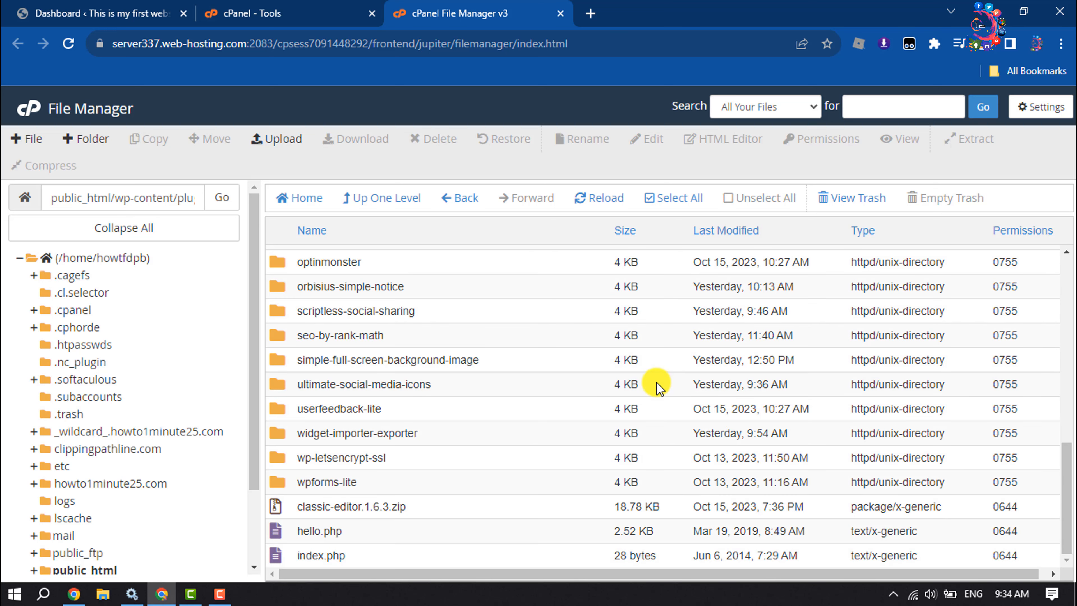
{"action": "mouse_move", "coordinate": [675, 395]}
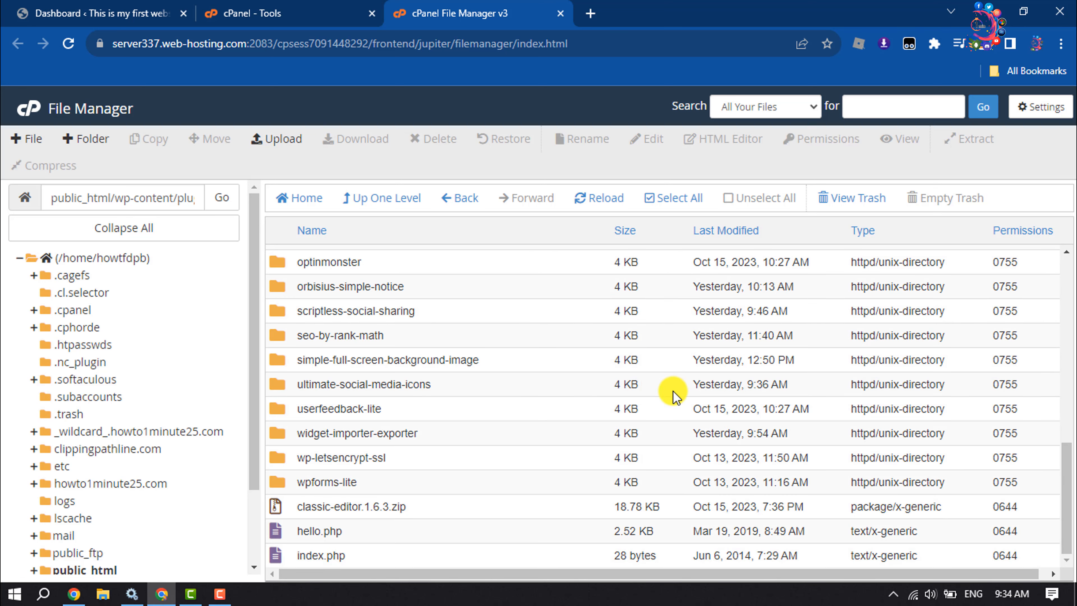